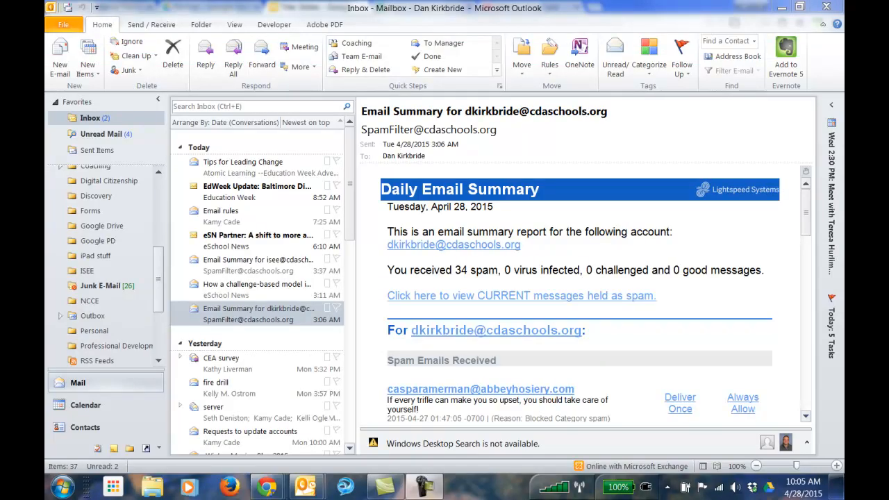
pyautogui.moveTo(745, 367)
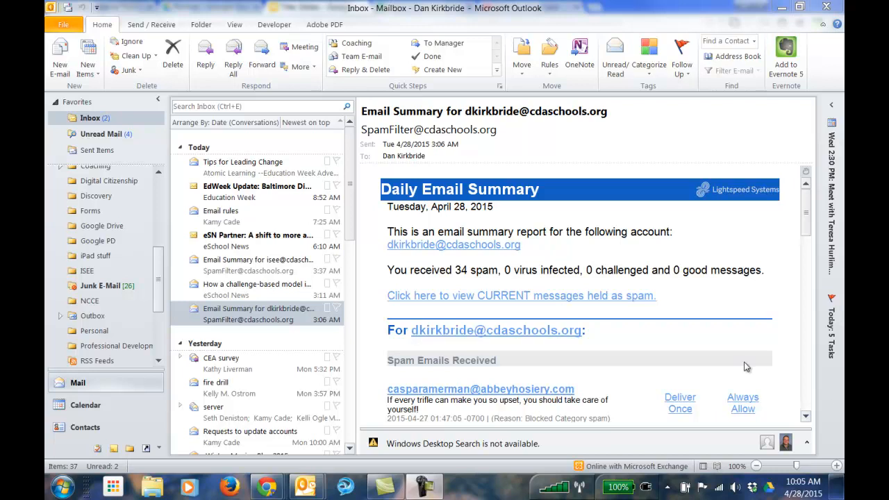
pyautogui.moveTo(136, 212)
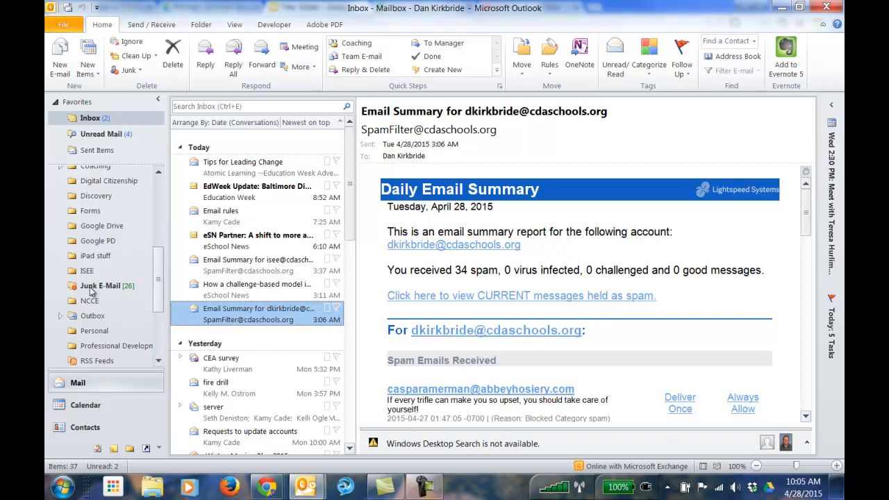
# Open the Junk E-Mail folder and select the edWeb.net 'Coming up next week' webinar message
pyautogui.click(100, 285)
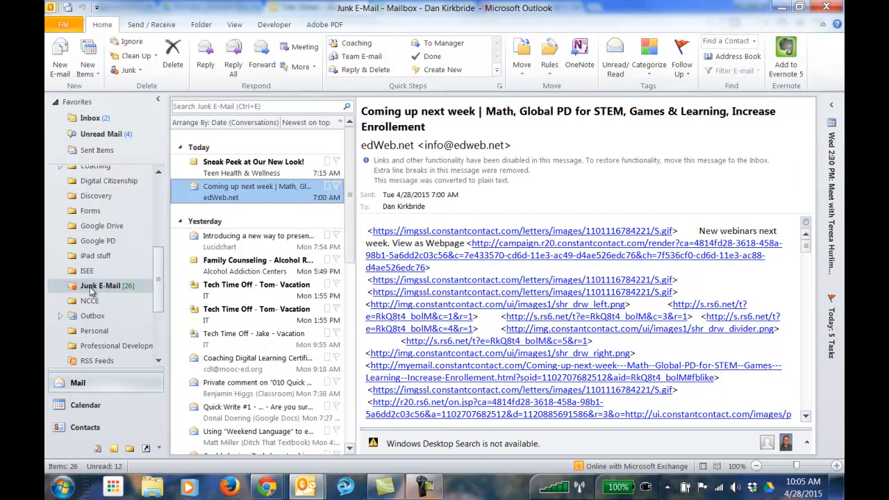
pyautogui.moveTo(108, 304)
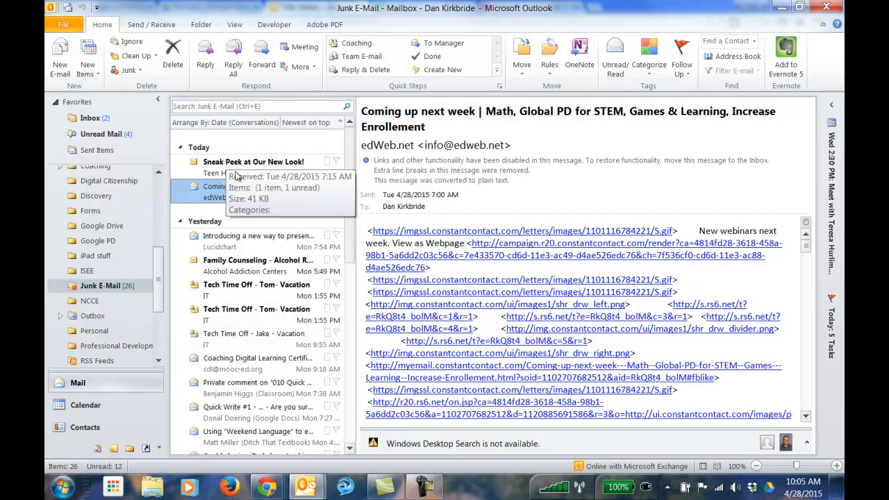
pyautogui.click(257, 191)
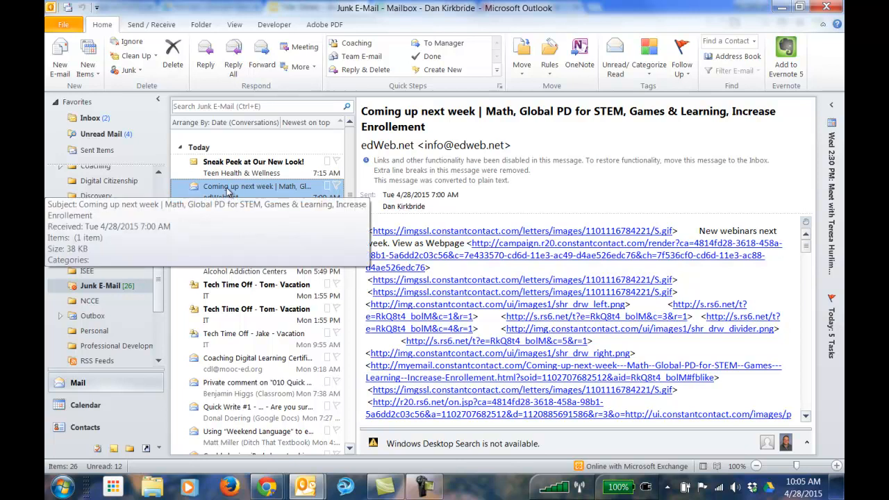
pyautogui.rightClick(256, 187)
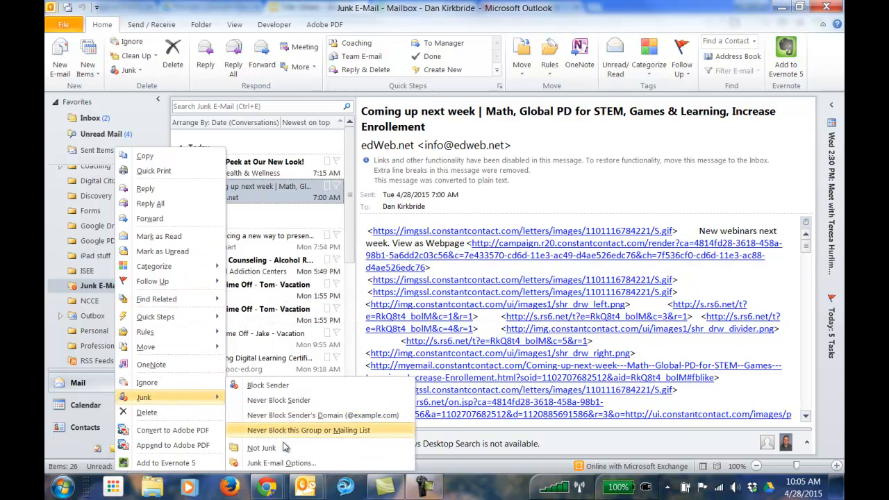
pyautogui.click(261, 447)
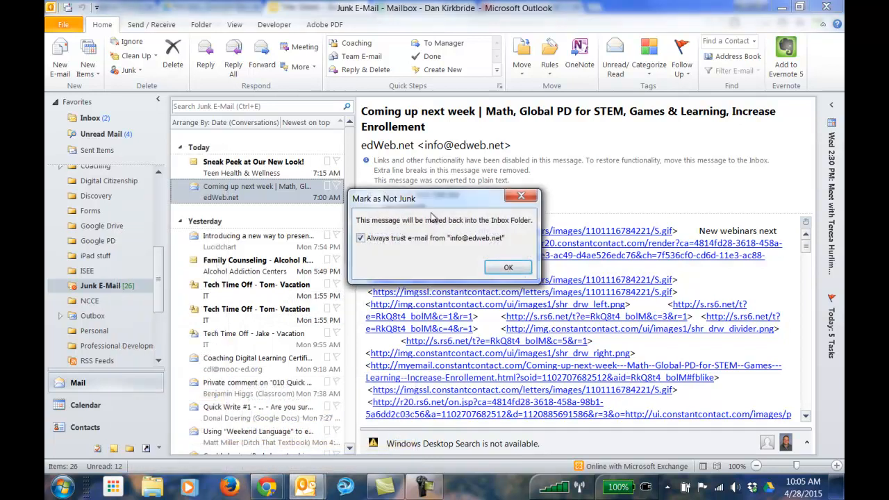
pyautogui.moveTo(489, 252)
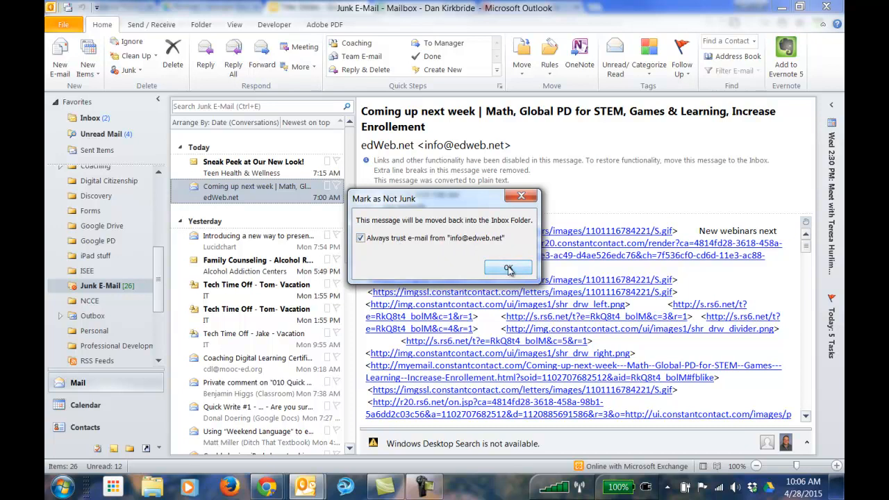
pyautogui.click(507, 268)
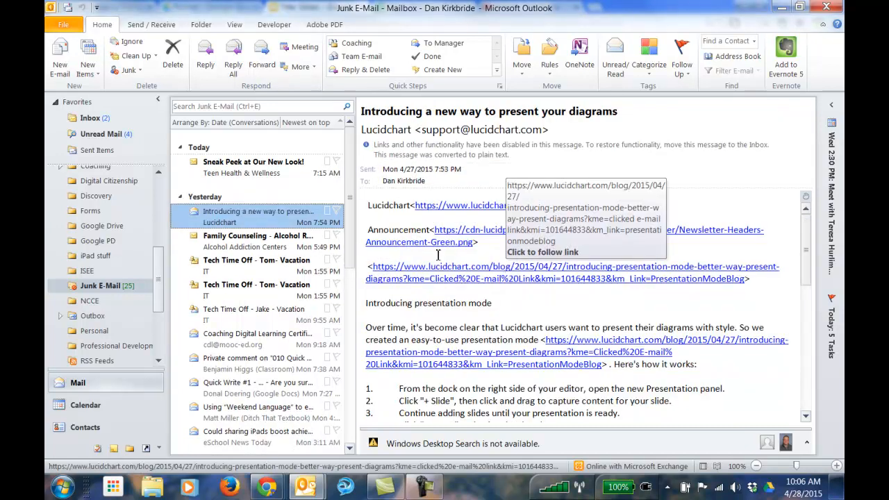
# Switch to the Inbox and open the rescued edWeb.net 'Coming up next week' message
pyautogui.click(90, 118)
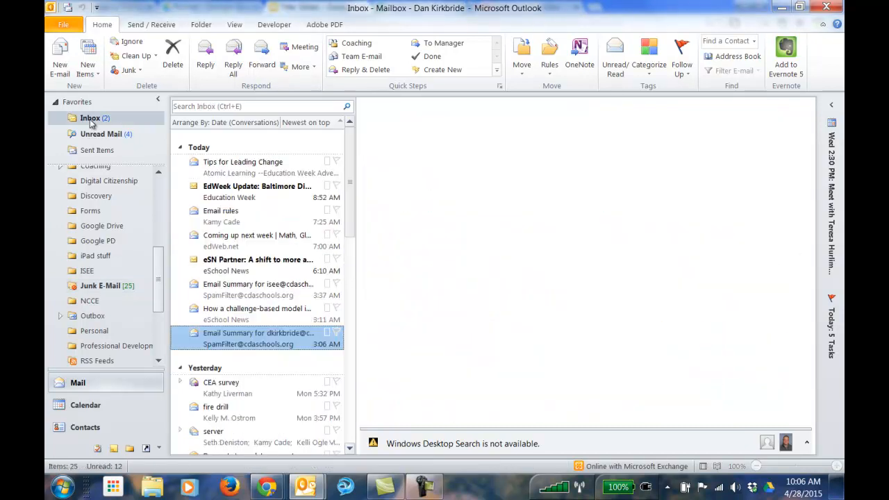
pyautogui.click(257, 338)
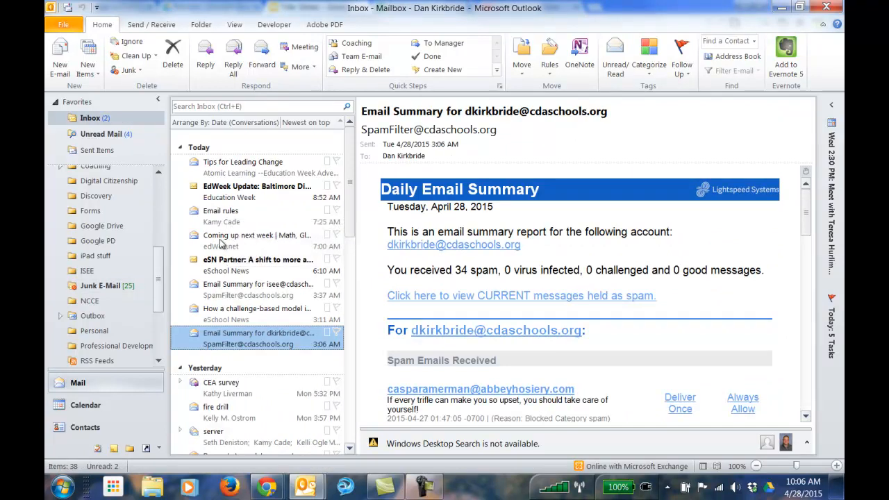
pyautogui.click(256, 241)
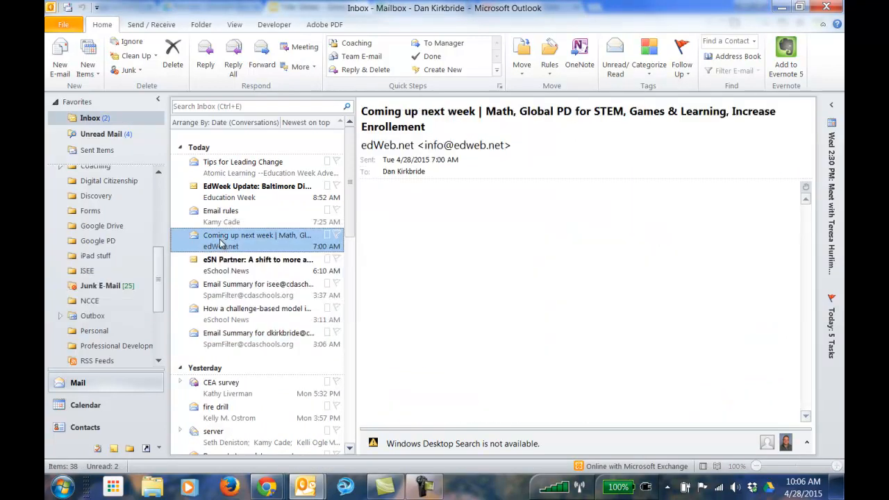
pyautogui.click(255, 240)
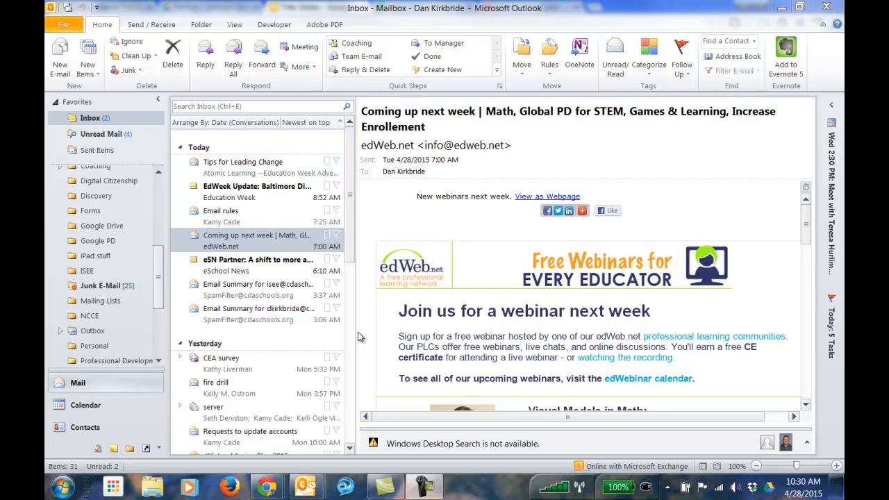
pyautogui.moveTo(47, 137)
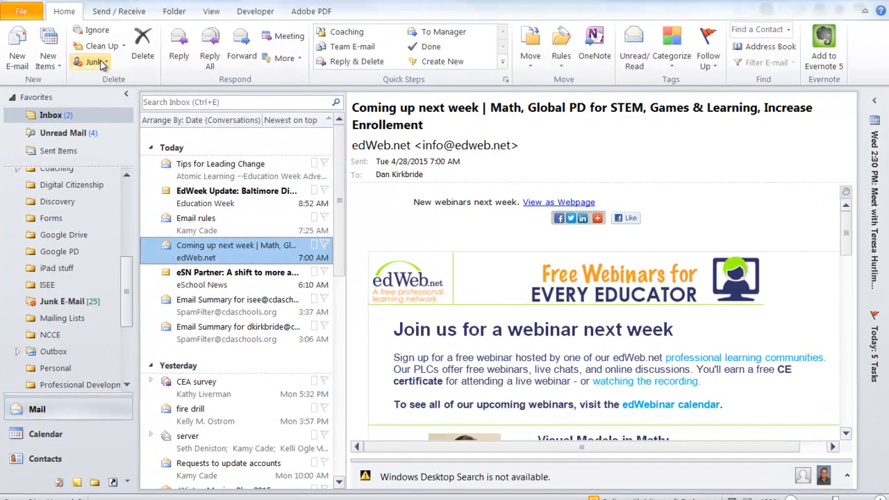
pyautogui.click(94, 61)
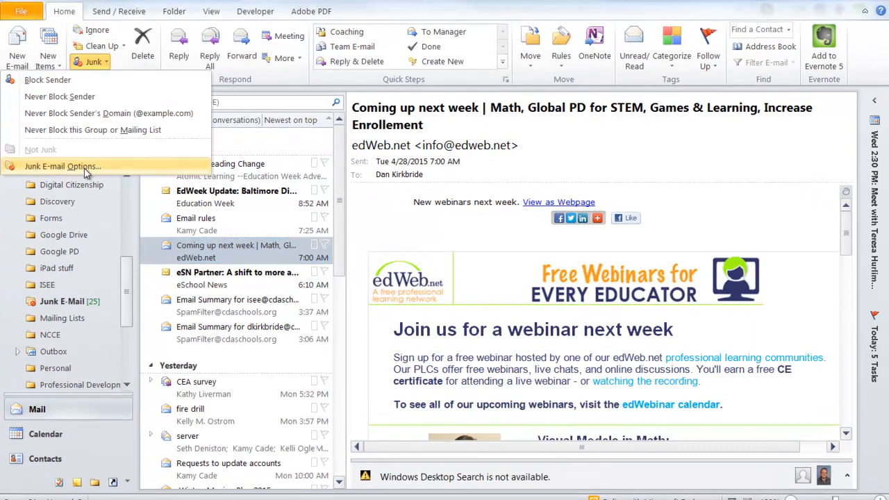
pyautogui.click(62, 166)
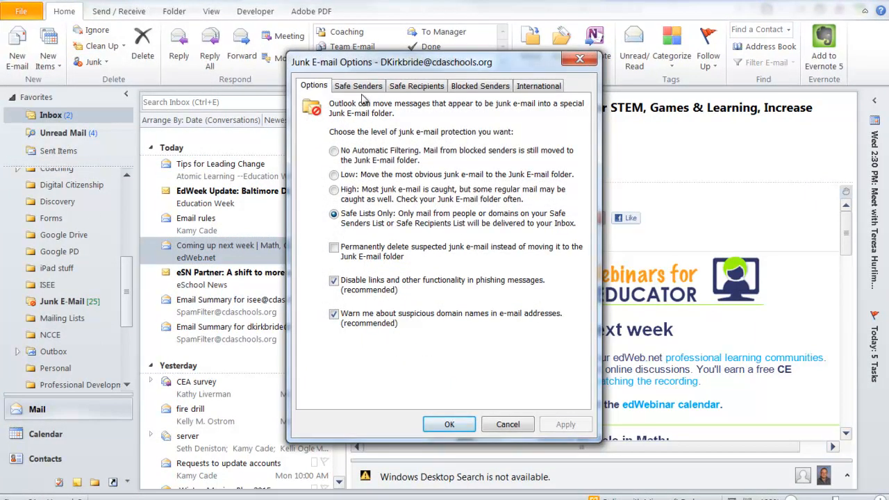
pyautogui.click(357, 85)
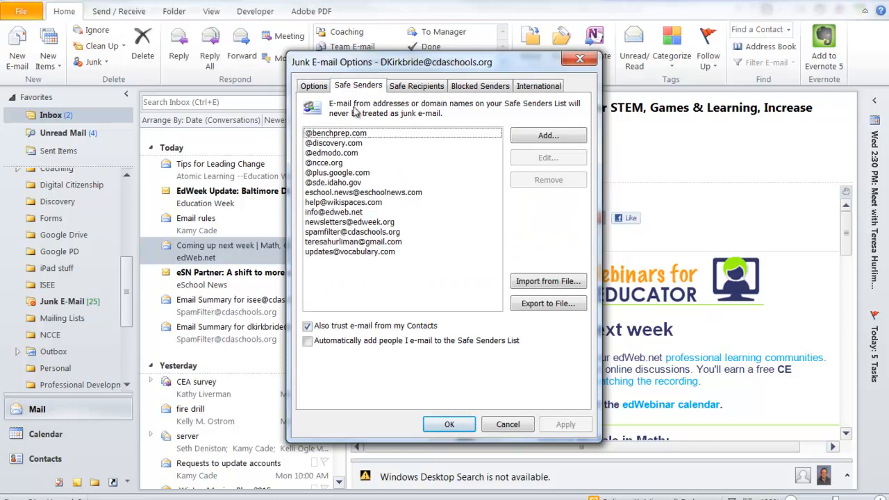
pyautogui.click(332, 212)
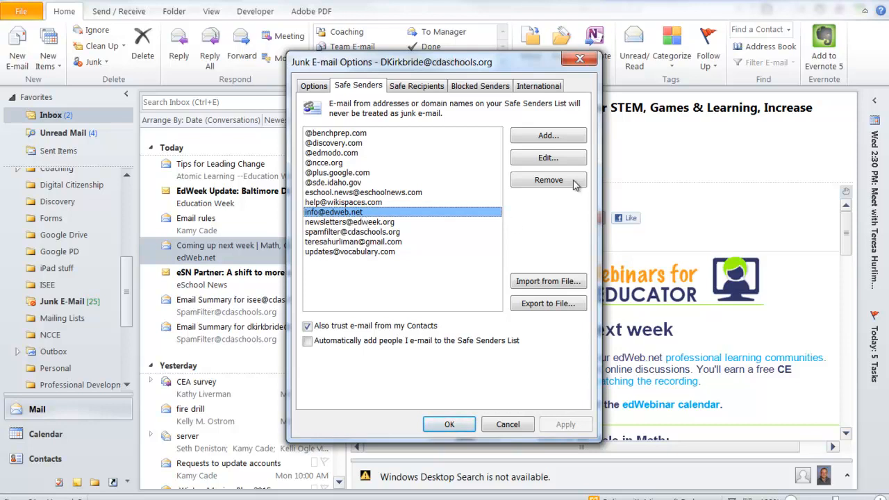
pyautogui.click(548, 135)
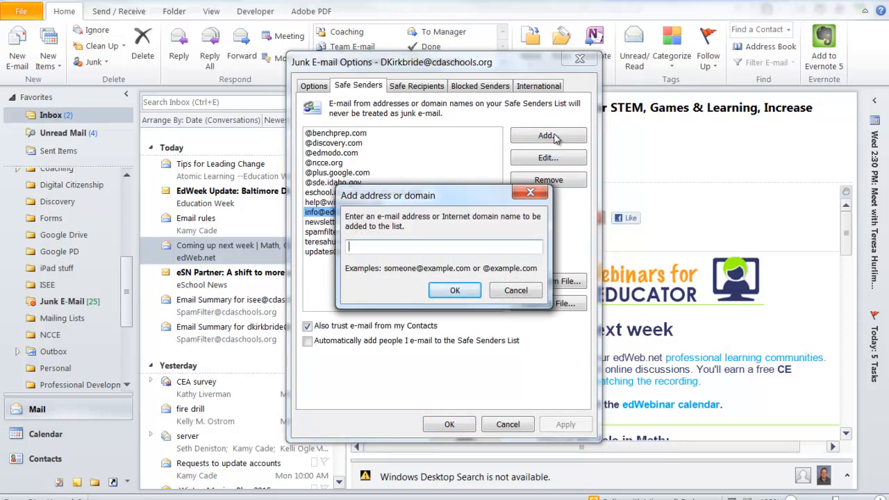
pyautogui.write('@students.cdaschools.org')
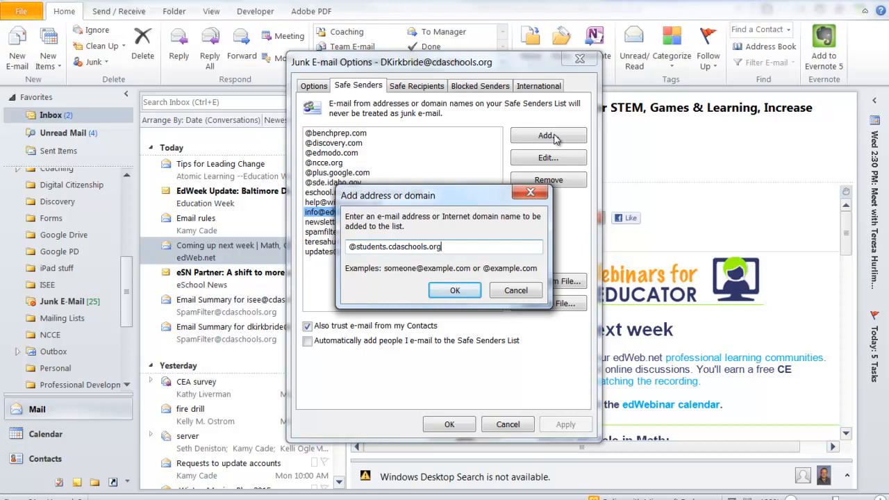
pyautogui.click(455, 290)
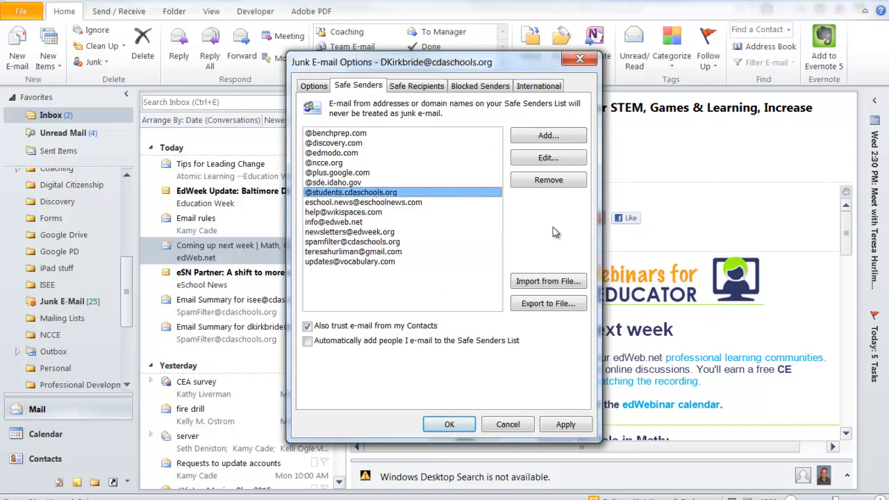
pyautogui.click(565, 424)
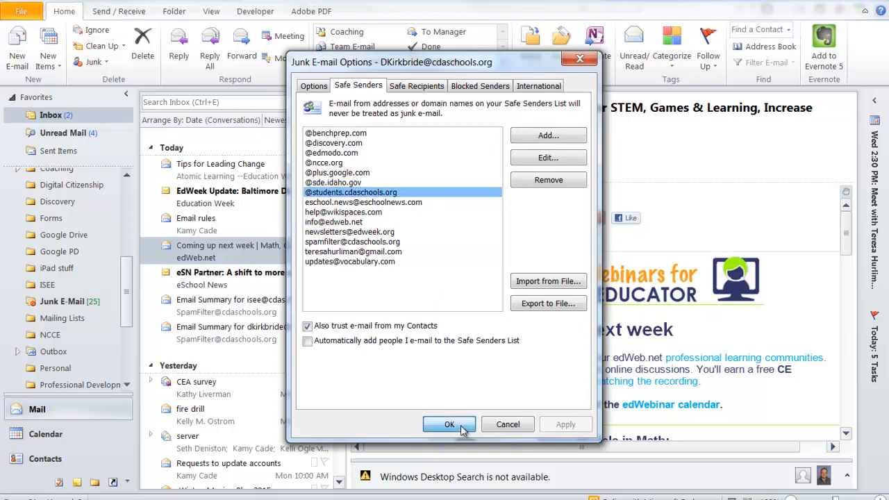
pyautogui.click(449, 424)
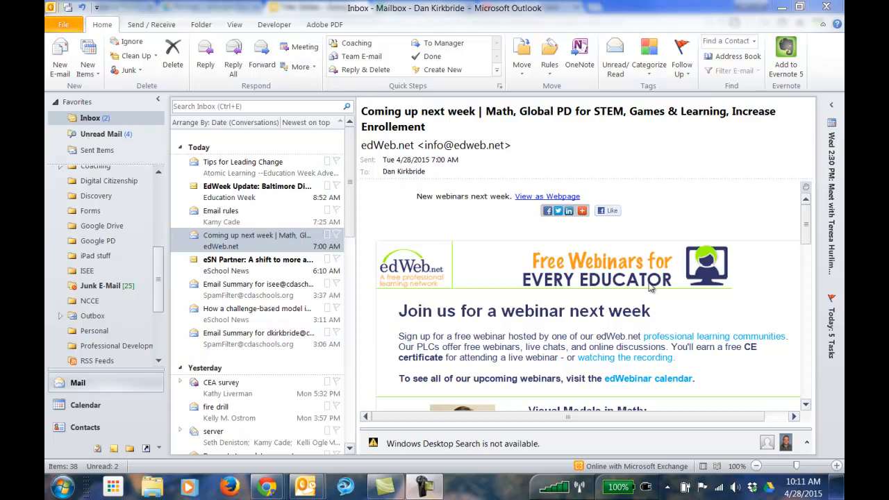
# Create a rule from the selected edWeb.net message with the 'From edWeb.net' condition ticked
pyautogui.click(256, 241)
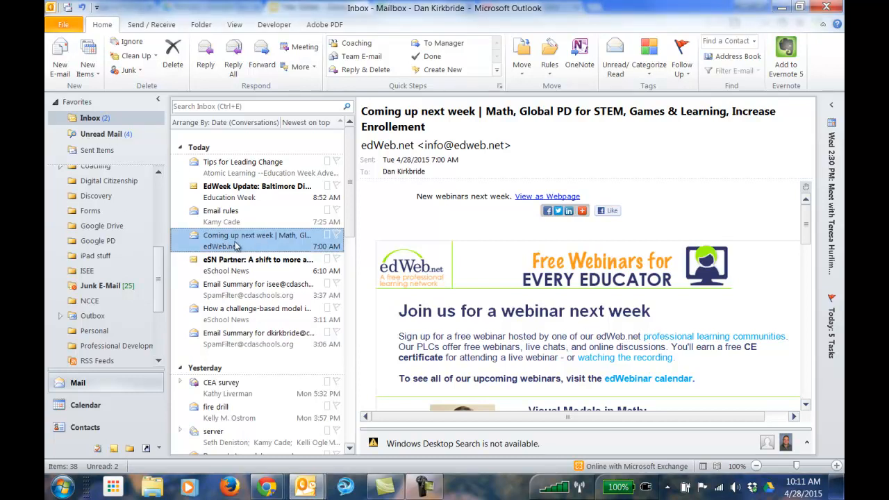
pyautogui.moveTo(550, 55)
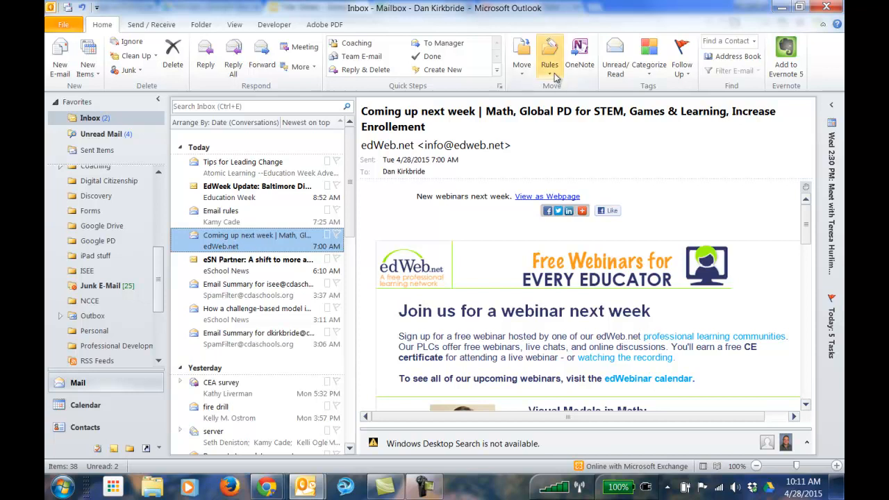
pyautogui.click(549, 56)
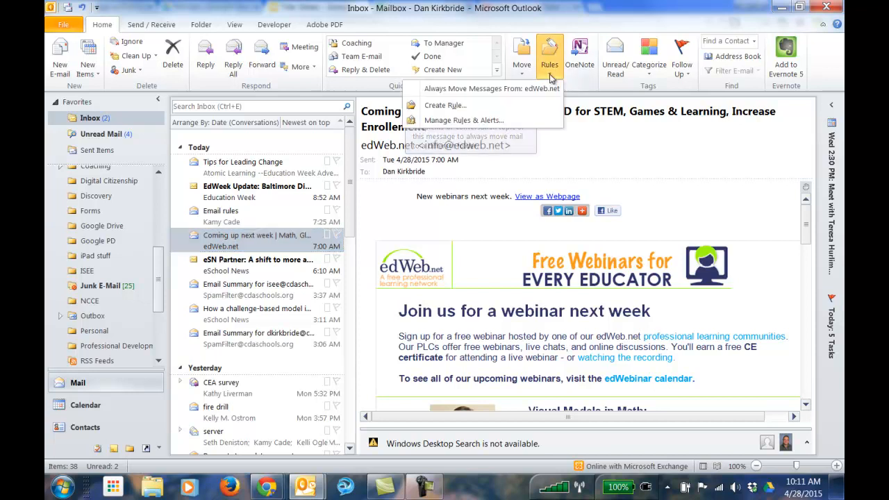
pyautogui.click(443, 105)
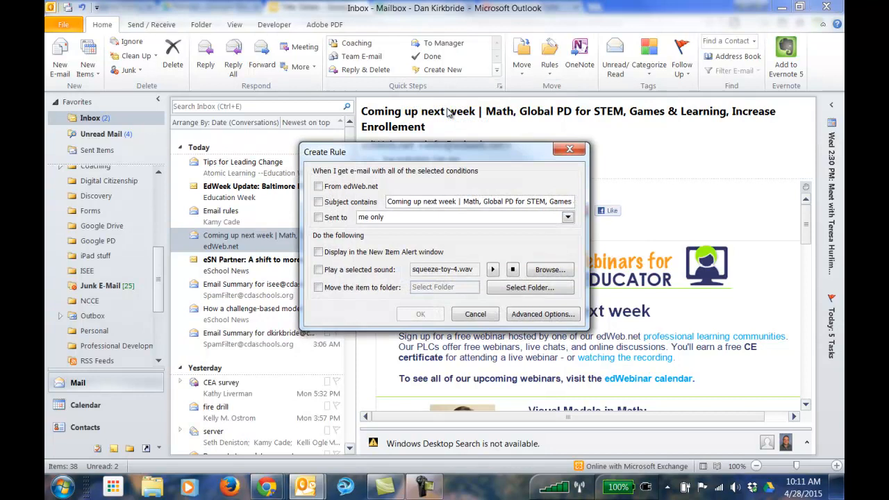
pyautogui.moveTo(222, 248)
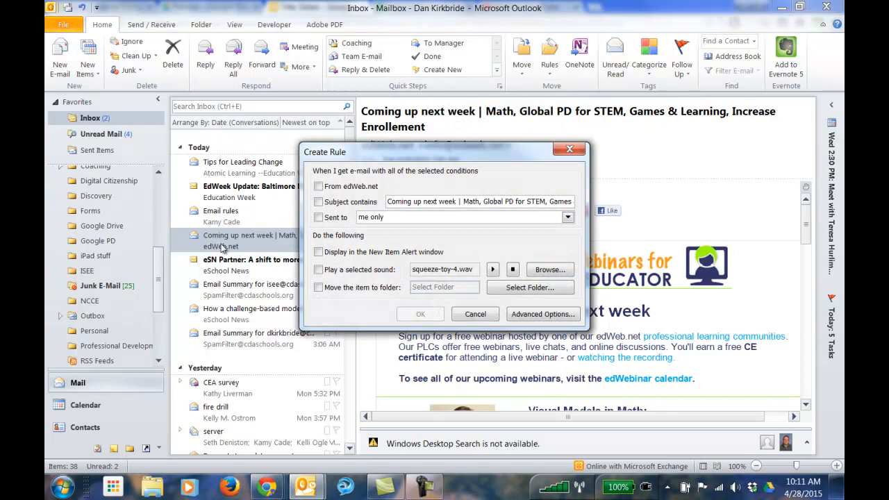
pyautogui.moveTo(357, 181)
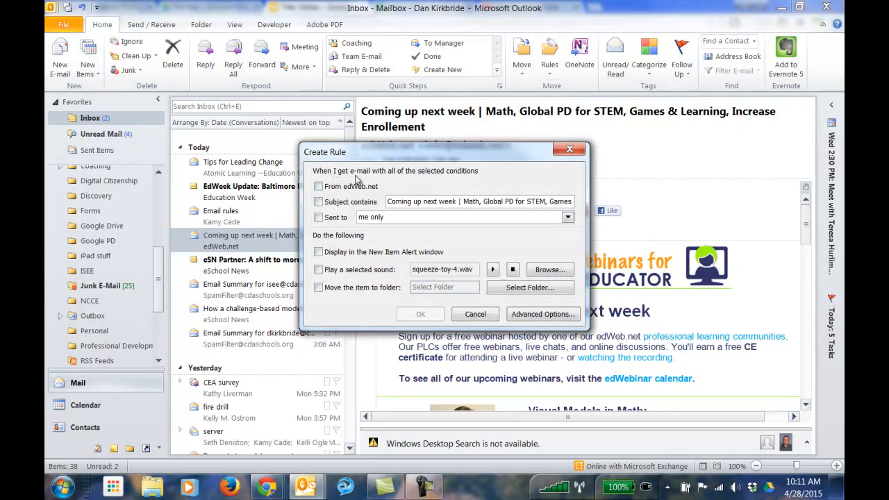
pyautogui.moveTo(325, 191)
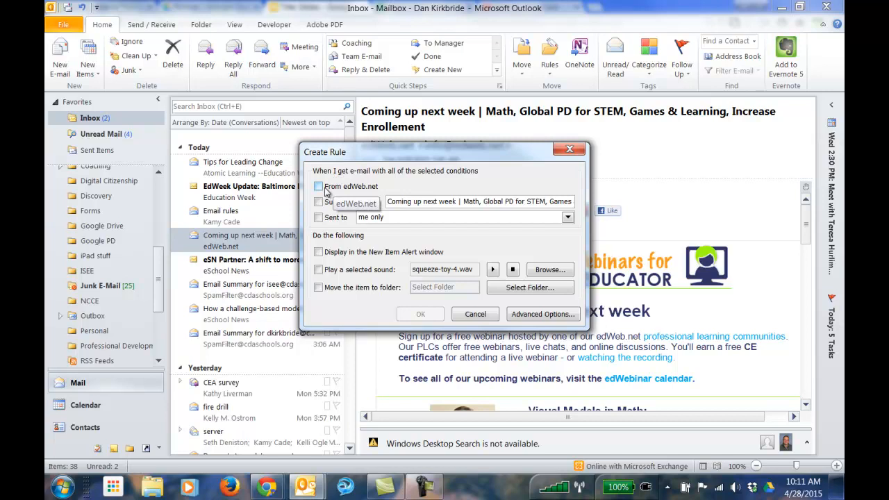
pyautogui.moveTo(373, 190)
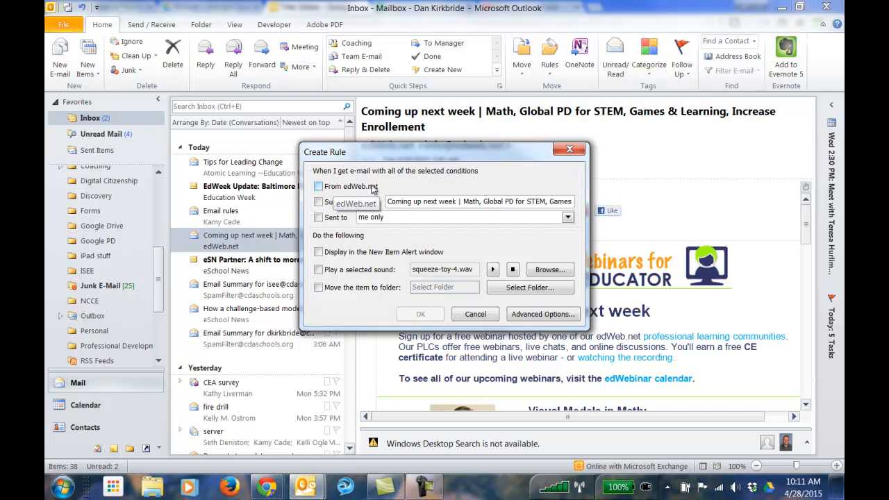
pyautogui.click(317, 186)
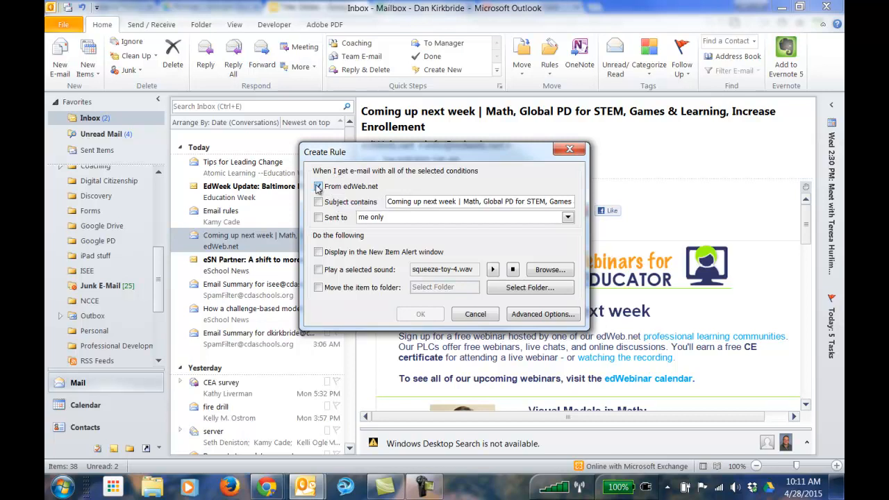
pyautogui.click(318, 186)
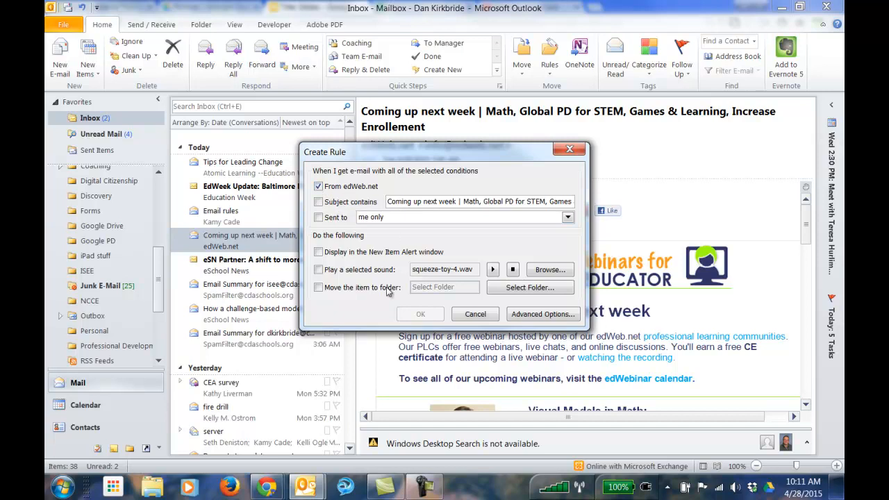
pyautogui.click(318, 287)
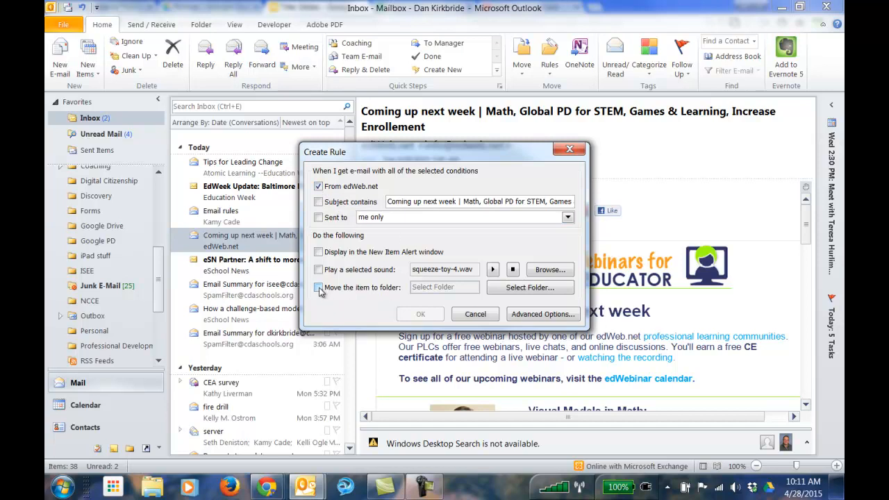
# Create a new 'Mailing Lists' folder and set it as the rule's move-to destination
pyautogui.click(528, 286)
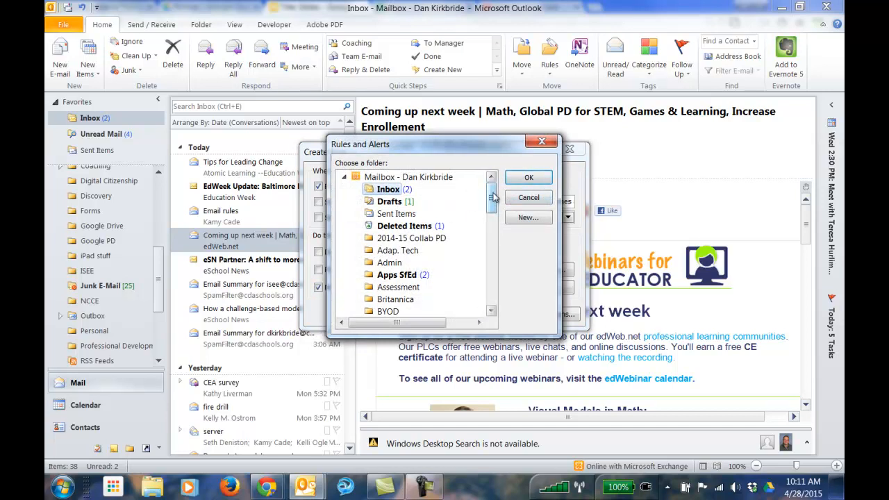
pyautogui.scroll(-3)
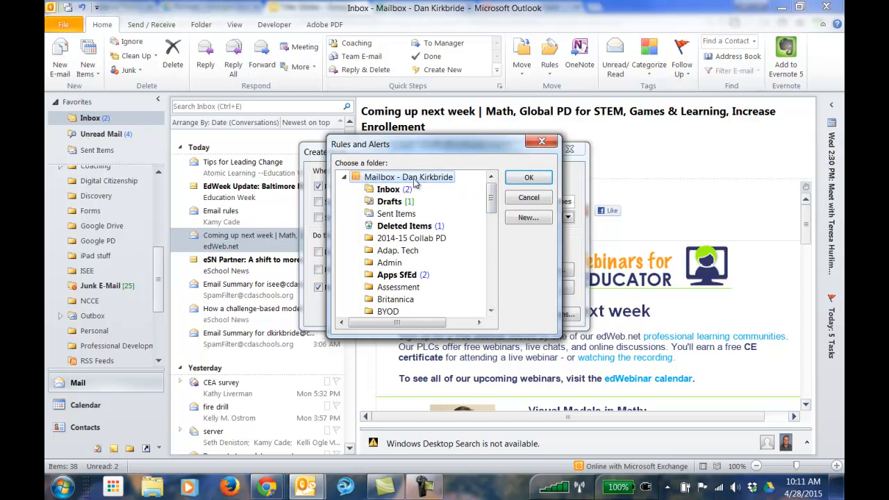
pyautogui.moveTo(413, 186)
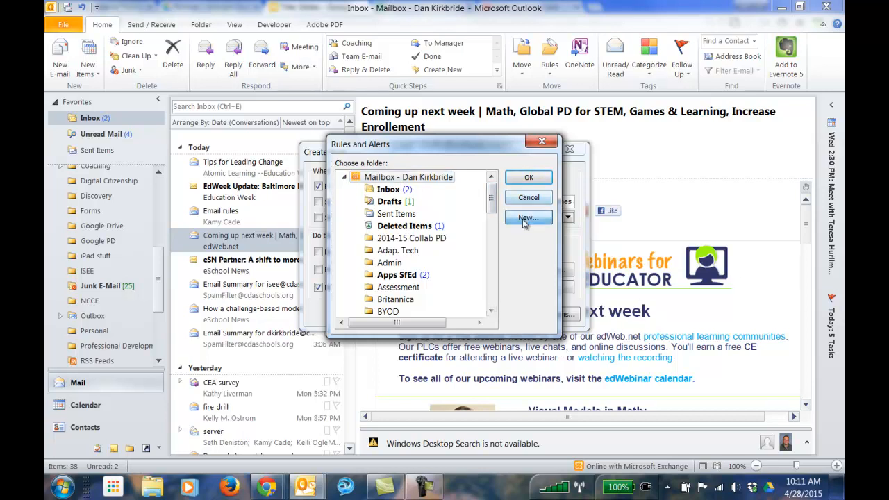
pyautogui.click(528, 217)
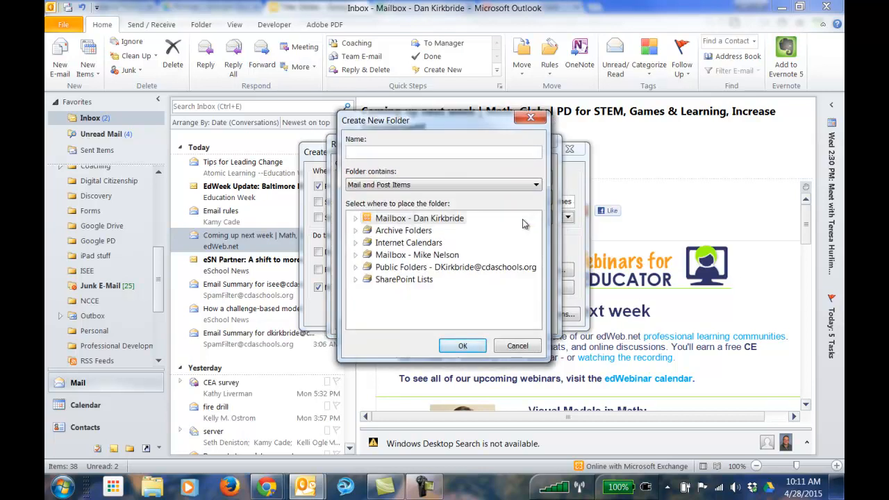
pyautogui.write('Mailing')
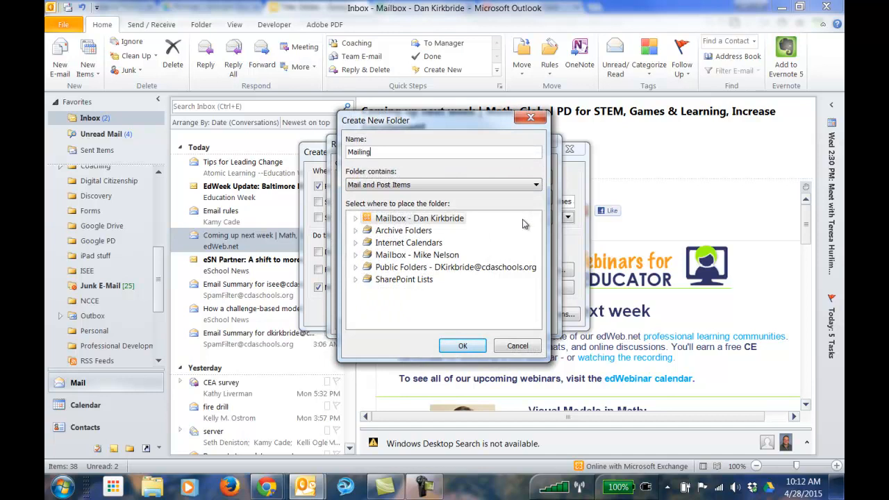
pyautogui.write('Lists')
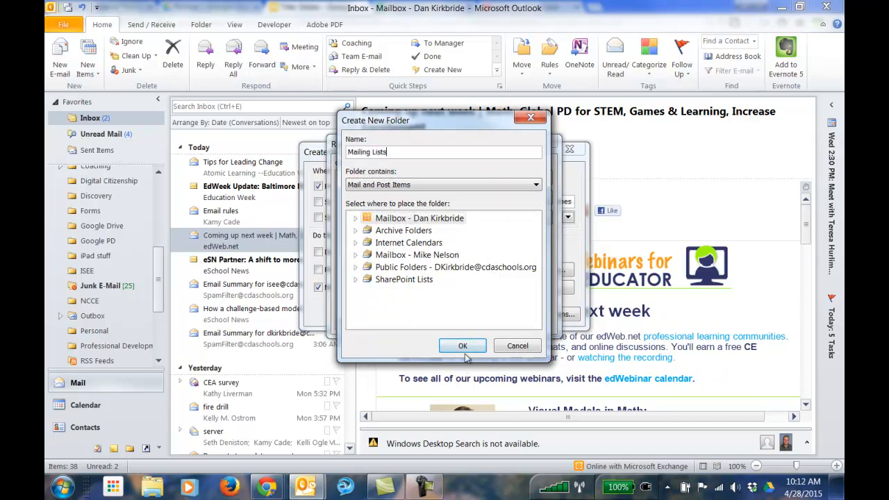
pyautogui.click(462, 346)
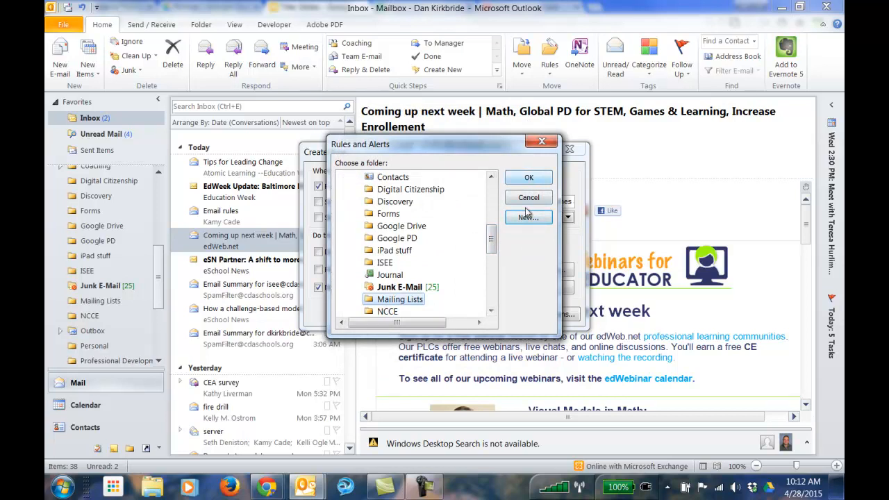
pyautogui.click(528, 177)
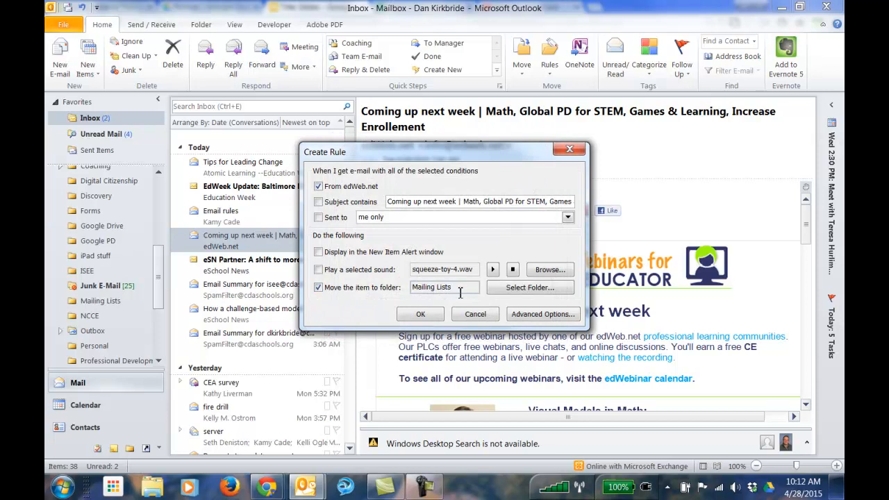
# Save the edWeb.net rule and run it now on messages already in the Inbox
pyautogui.click(420, 314)
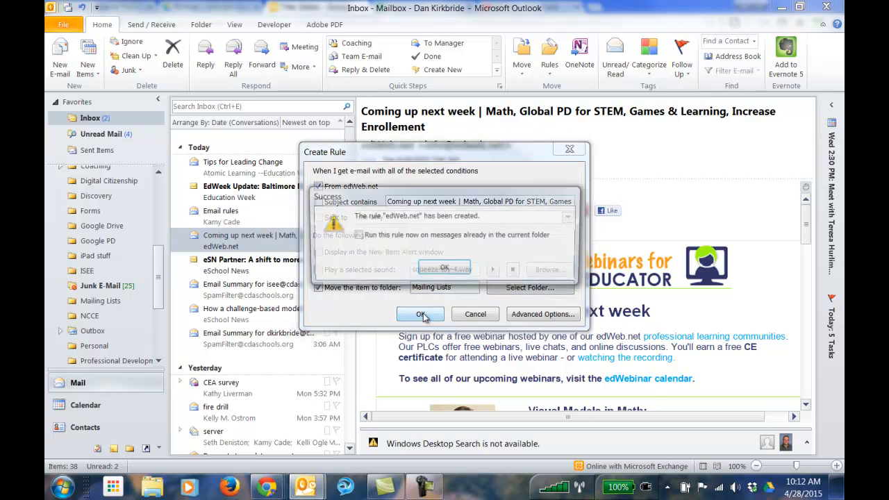
pyautogui.click(356, 235)
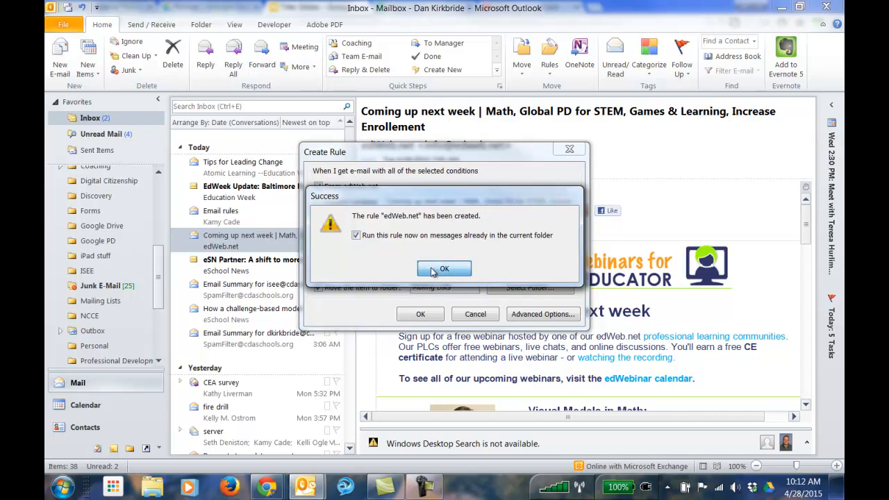
pyautogui.click(444, 269)
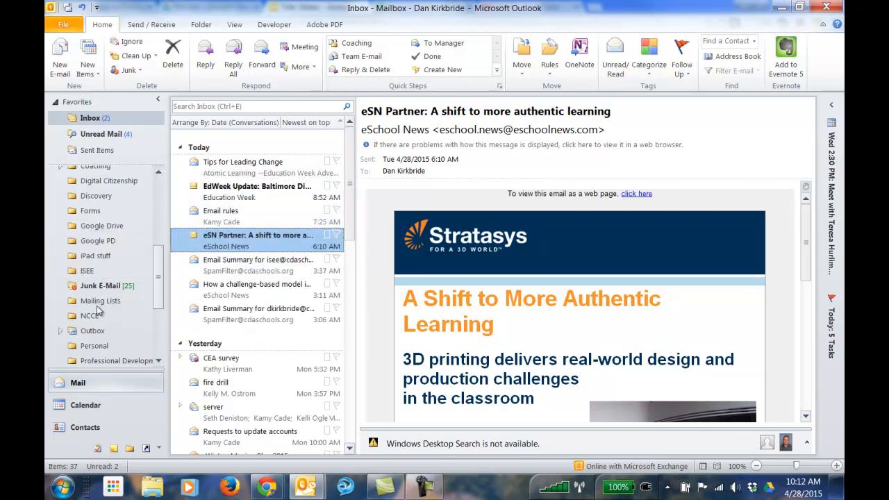
# Select the Google+ [GEG: IDAHO] Thanks message and show its Rules dropdown
pyautogui.click(258, 240)
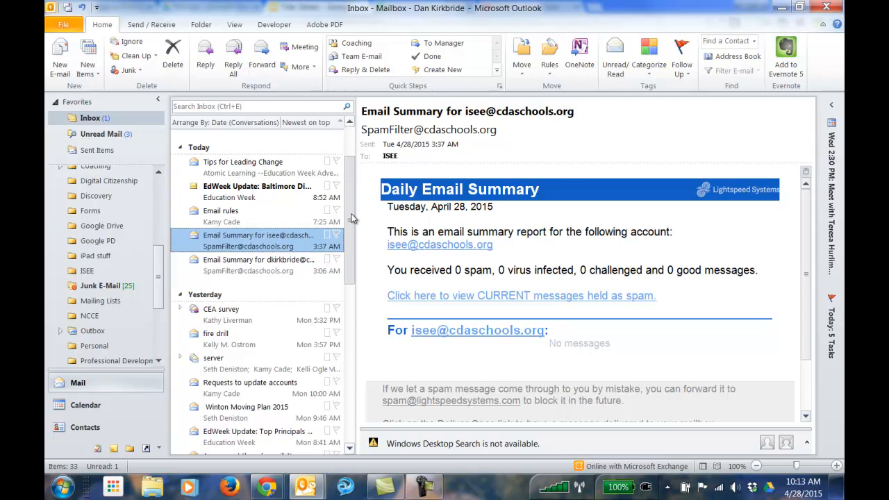
pyautogui.scroll(-3)
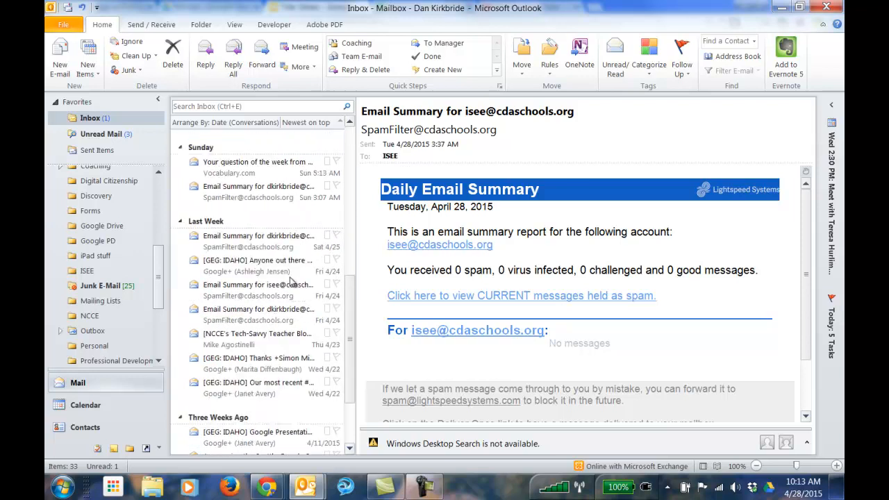
pyautogui.scroll(-3)
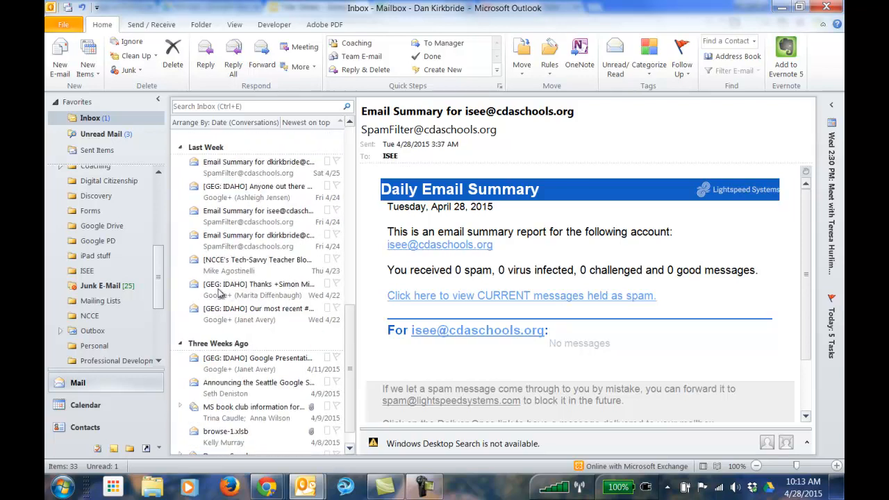
pyautogui.click(257, 284)
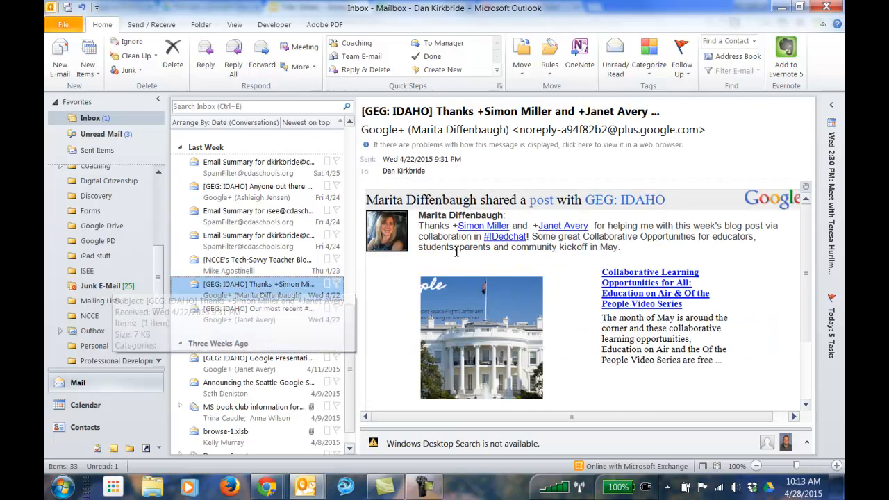
pyautogui.click(549, 56)
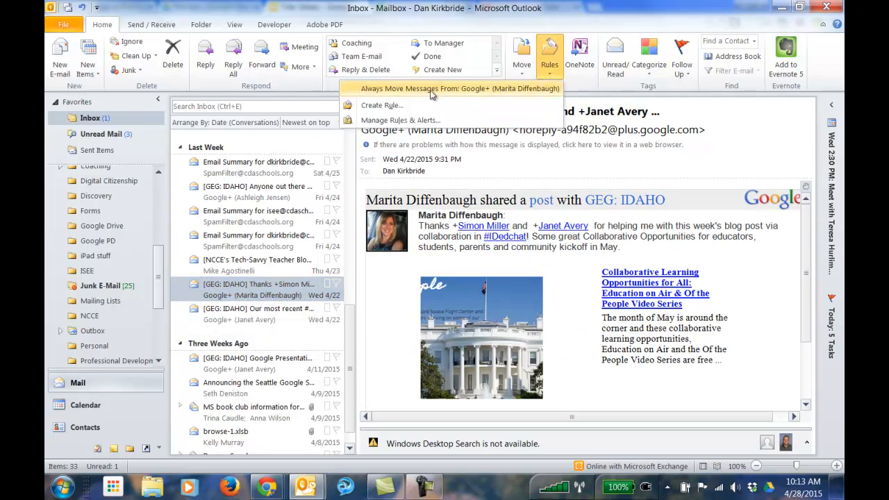
# Set up a rule matching subject '[GEG: IDAHO]' and moving mail to Mailing Lists
pyautogui.click(381, 105)
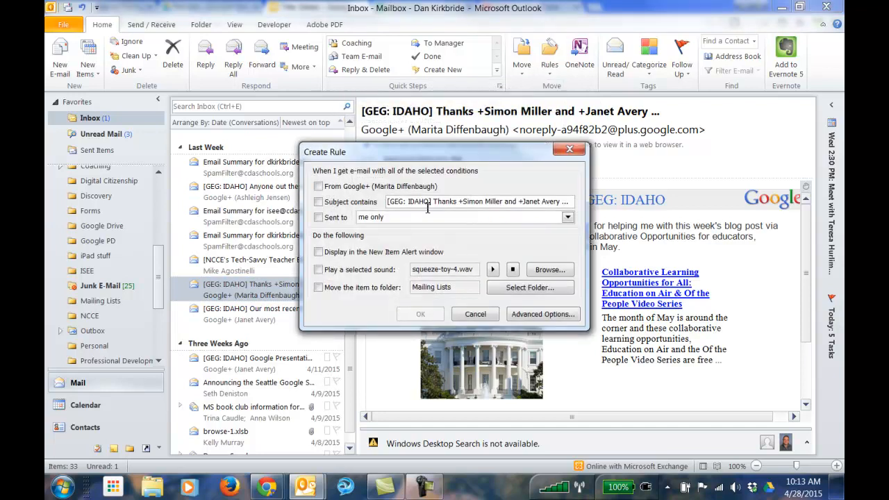
pyautogui.click(318, 201)
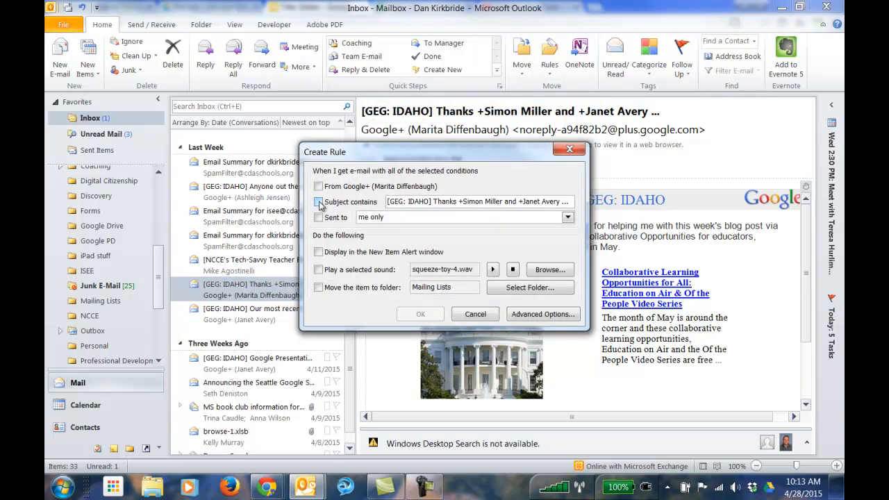
pyautogui.click(318, 202)
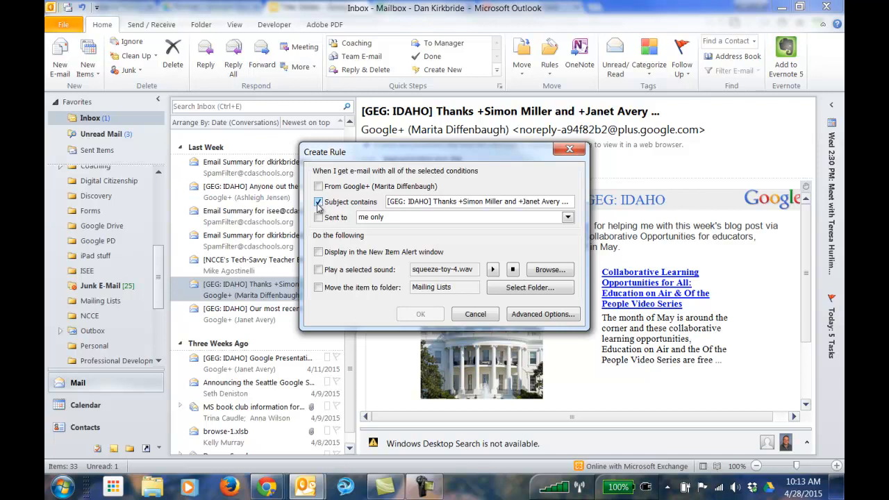
pyautogui.click(317, 202)
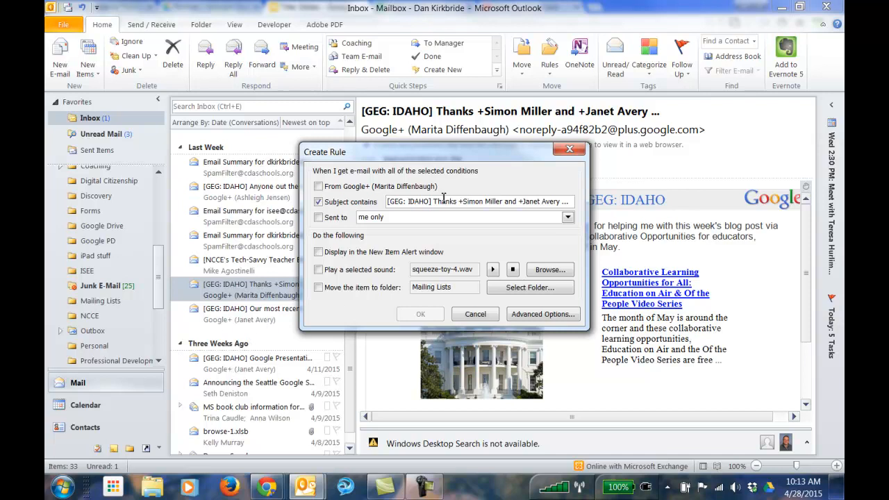
pyautogui.moveTo(436, 201); pyautogui.dragTo(565, 201)
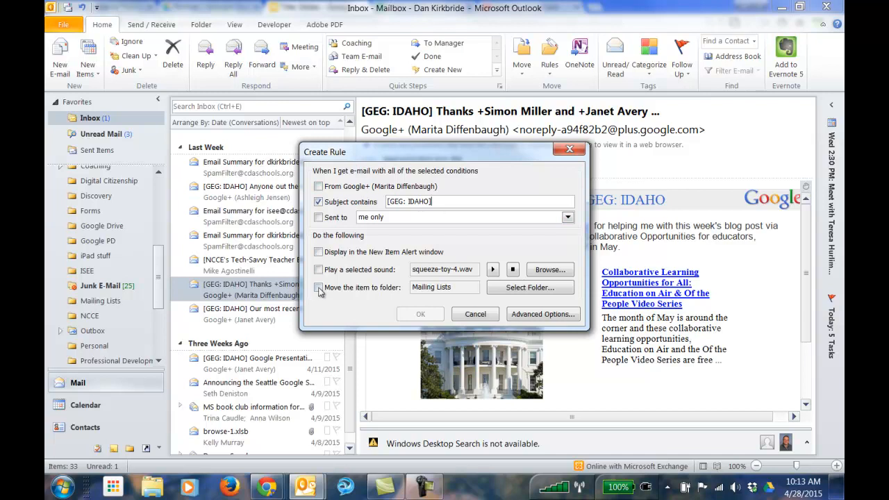
pyautogui.click(318, 287)
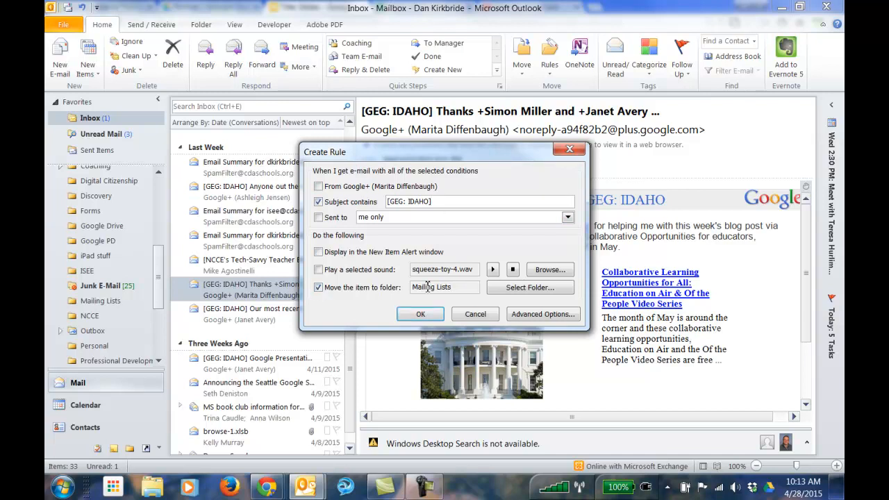
# Save the [GEG: IDAHO] rule and run it now on existing Inbox messages
pyautogui.click(420, 314)
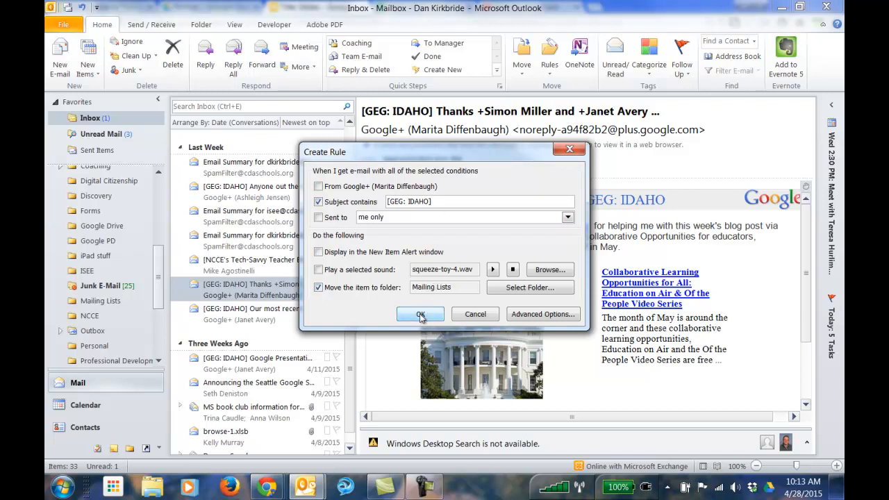
pyautogui.click(420, 313)
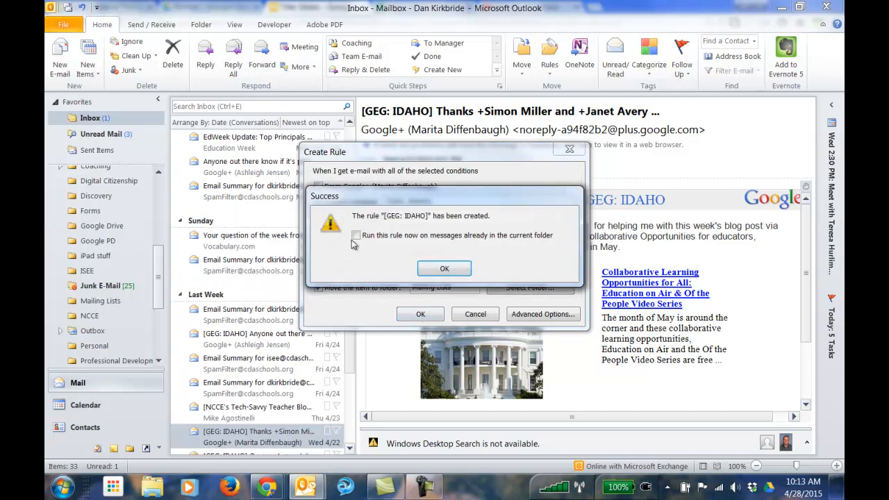
pyautogui.click(356, 235)
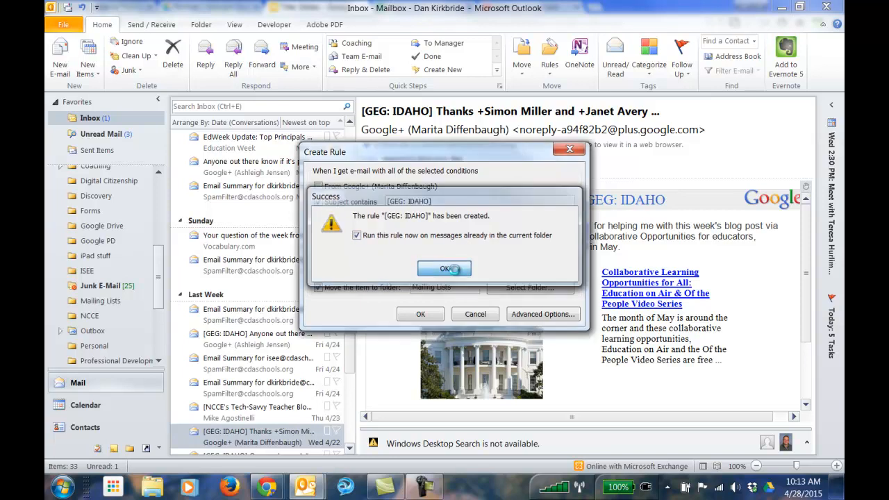
pyautogui.click(443, 269)
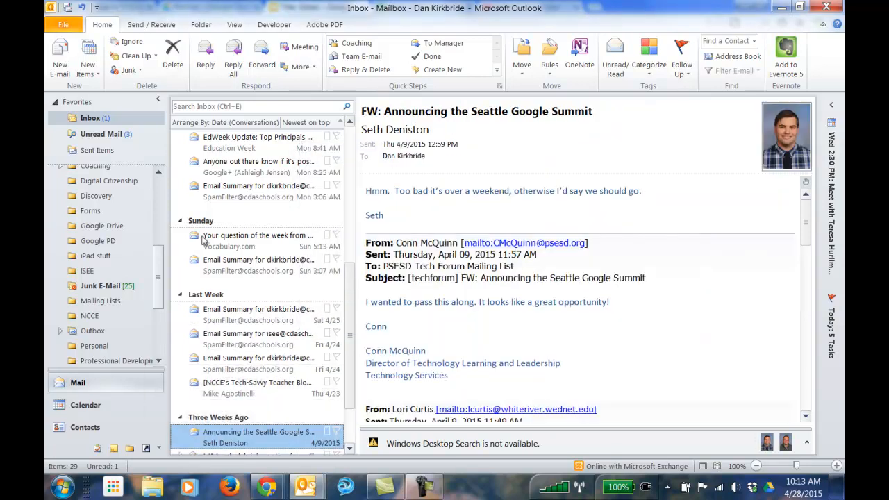
pyautogui.moveTo(104, 302)
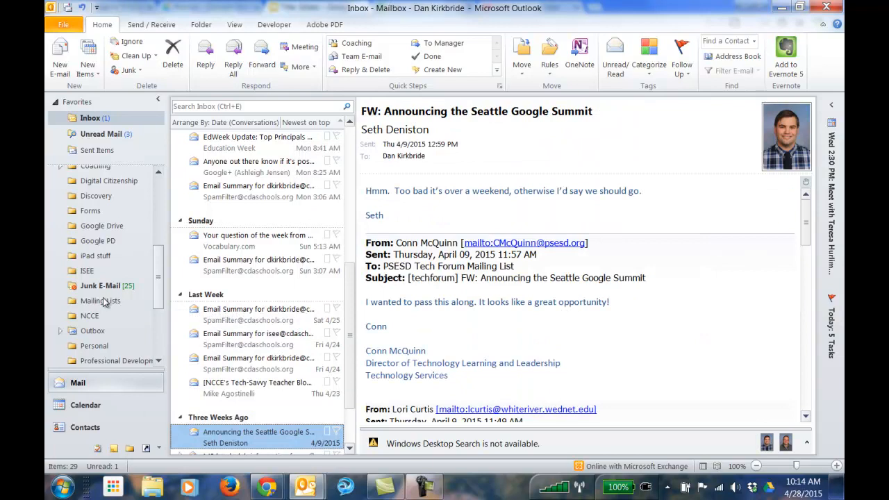
# View the Mailing Lists folder holding the edWeb.net and [GEG: IDAHO] messages
pyautogui.click(100, 300)
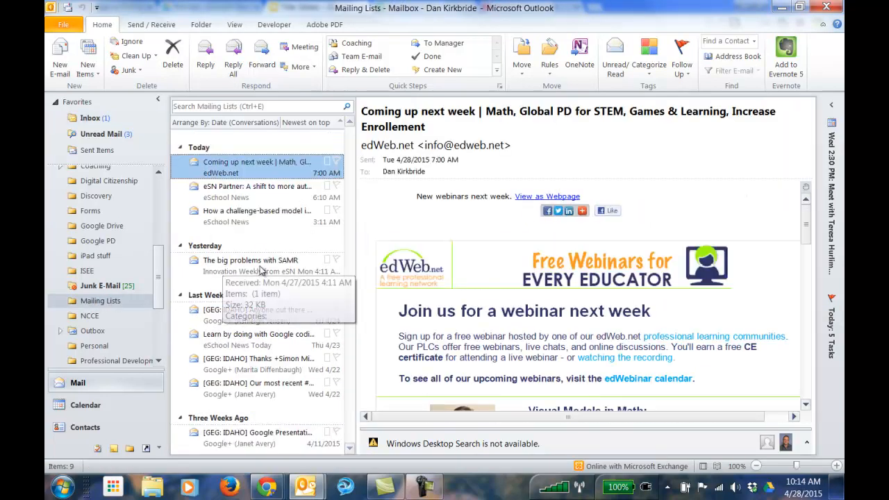
pyautogui.moveTo(231, 415)
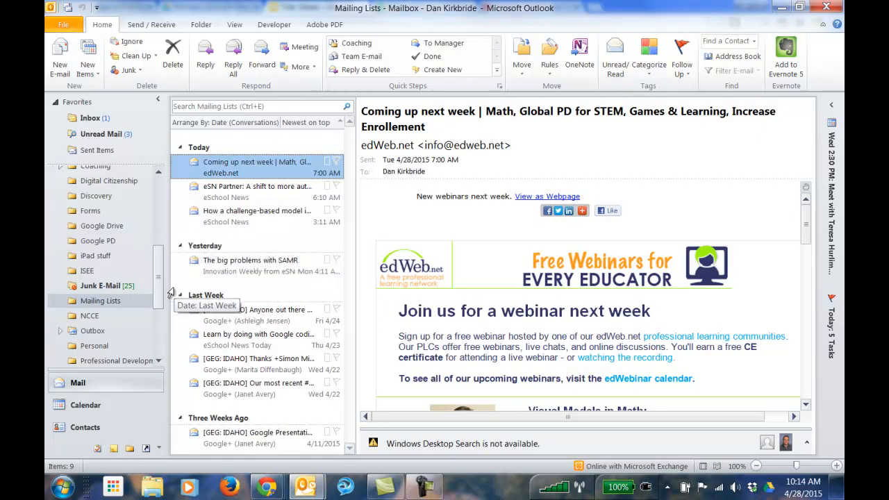
pyautogui.moveTo(82, 307)
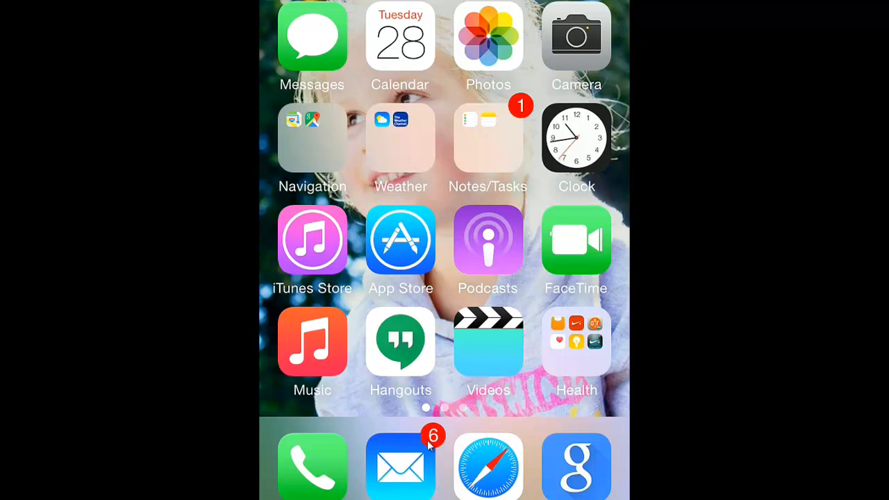
pyautogui.moveTo(403, 476)
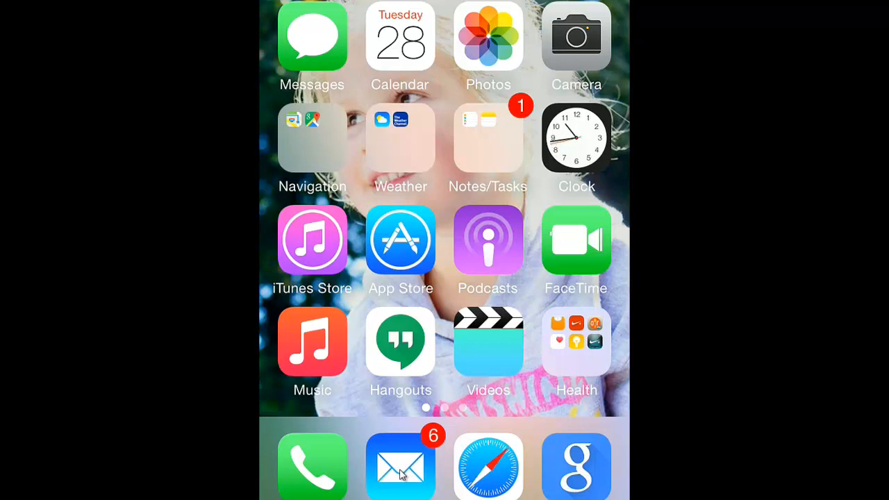
# Launch the iPhone Mail app from the dock to reach its Mailboxes list
pyautogui.click(400, 465)
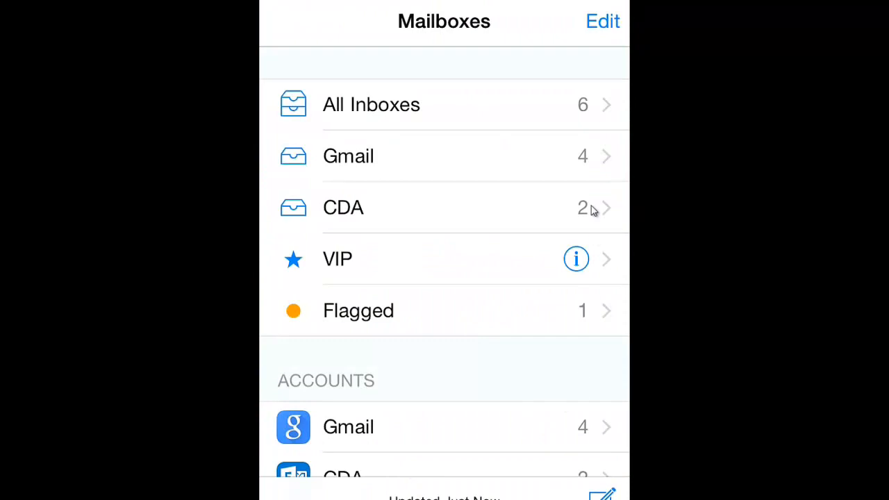
pyautogui.moveTo(604, 204)
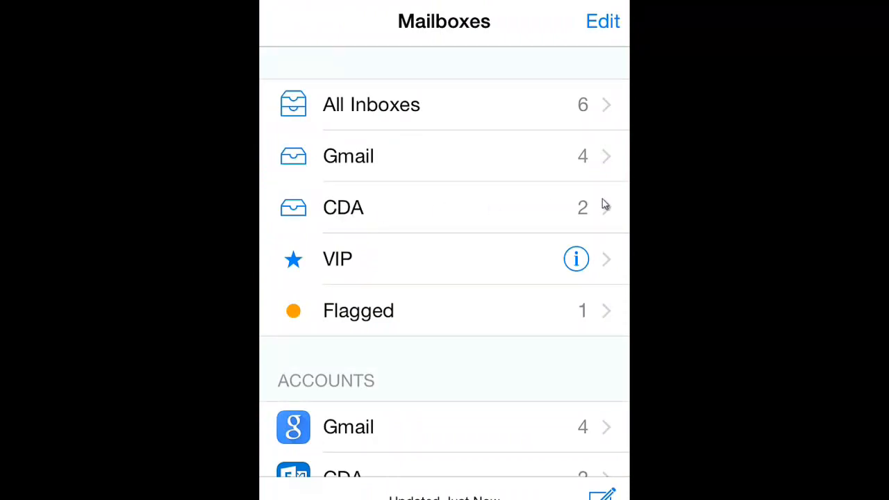
pyautogui.moveTo(566, 215)
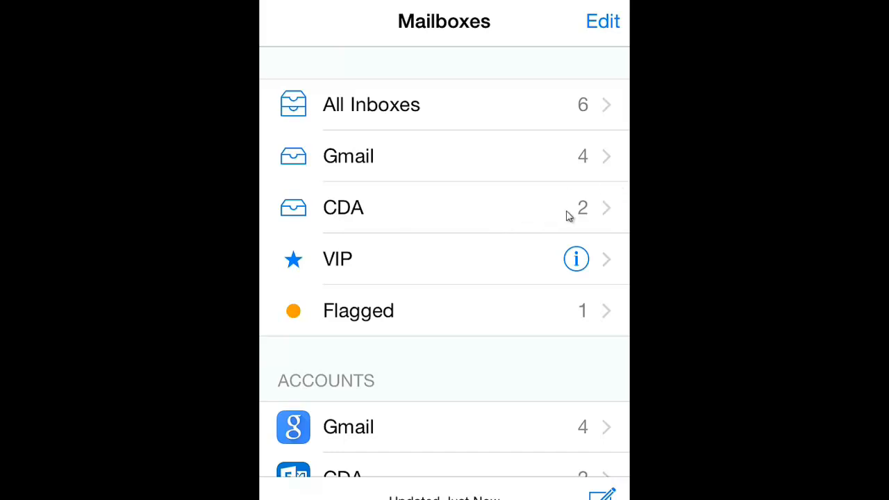
pyautogui.moveTo(611, 195)
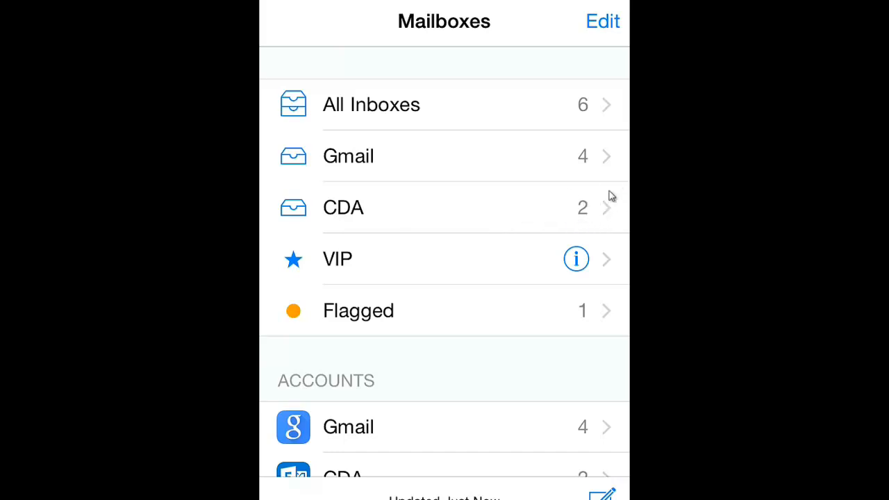
pyautogui.moveTo(583, 201)
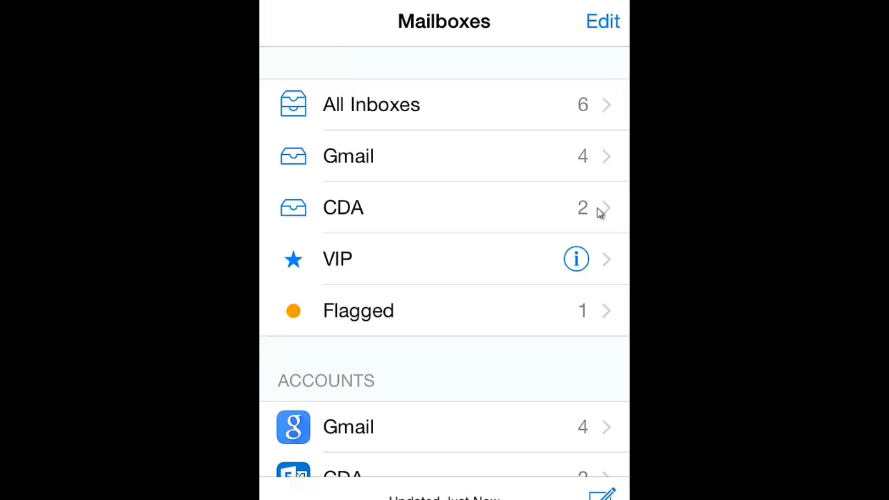
pyautogui.moveTo(599, 213)
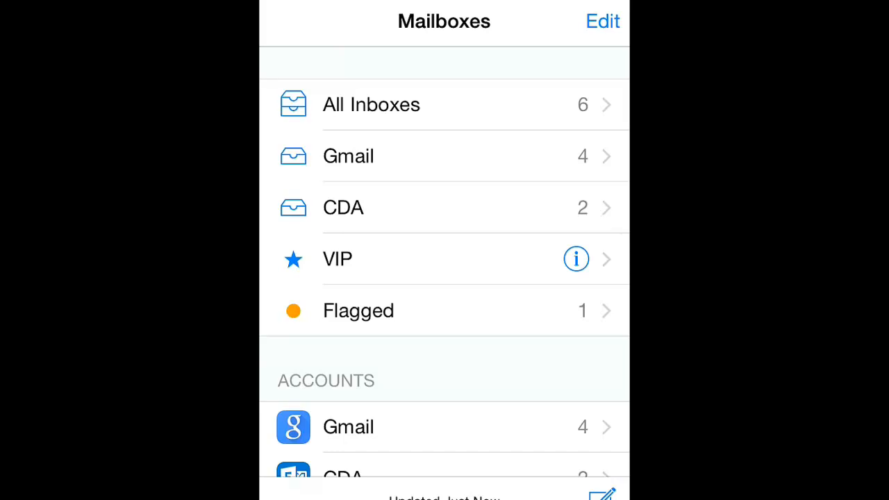